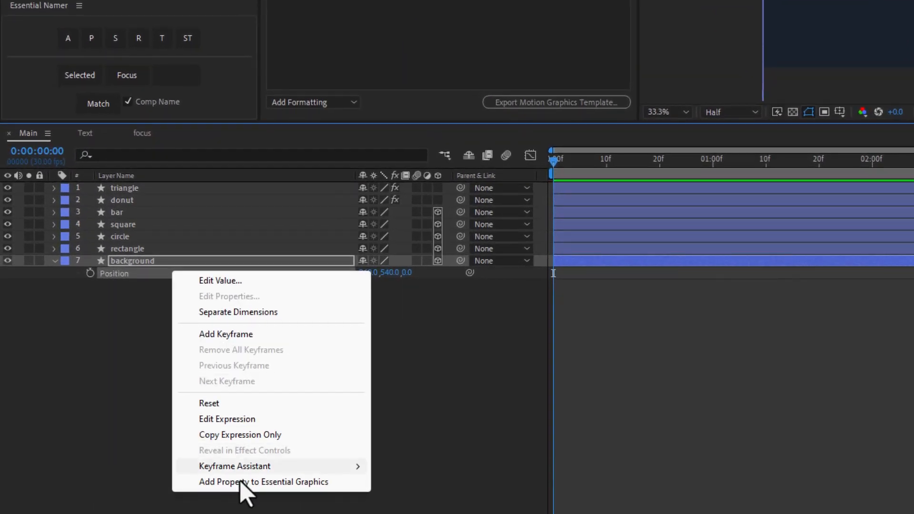
Add the background layer's 3D Position to Essential Graphics, triggering the unsupported-property warning
{"action": "left_click", "coordinate": [264, 482]}
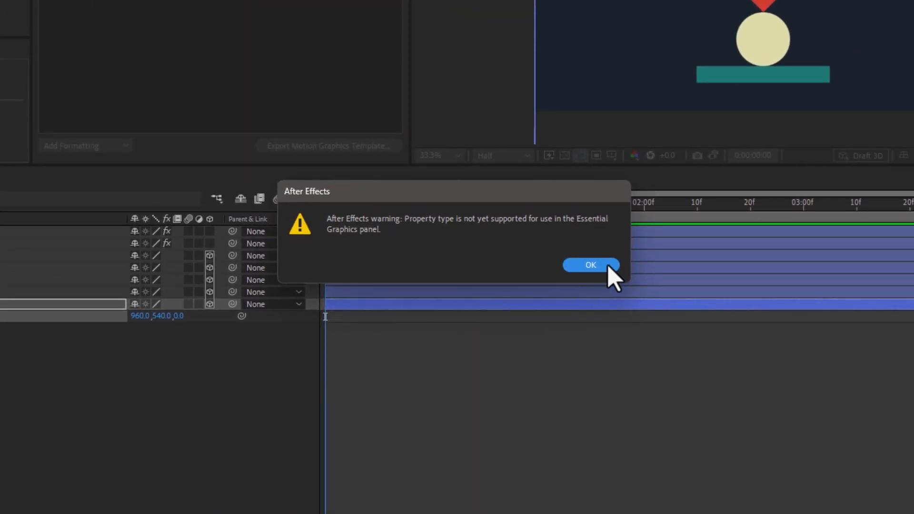
Dismiss the warning and use Essential Namer's S button to create XY and Z Position controls for background
{"action": "left_click", "coordinate": [591, 264]}
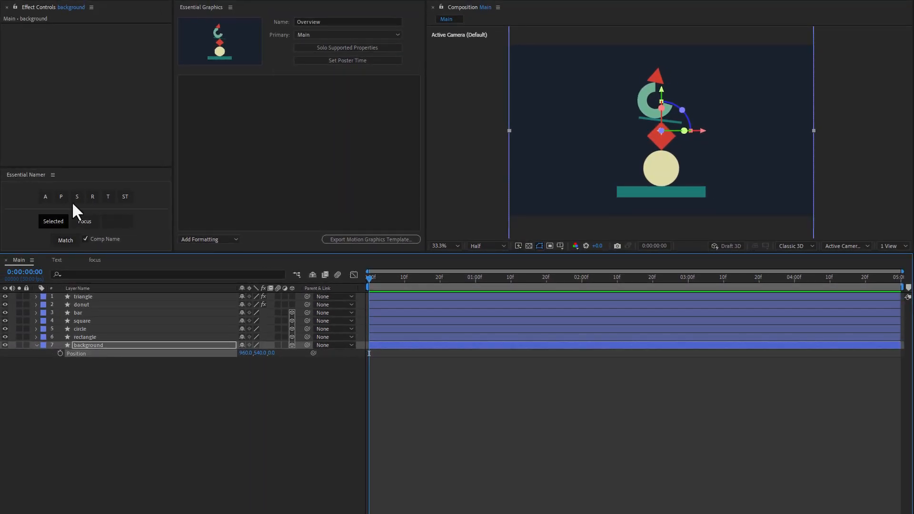
{"action": "left_click", "coordinate": [61, 196]}
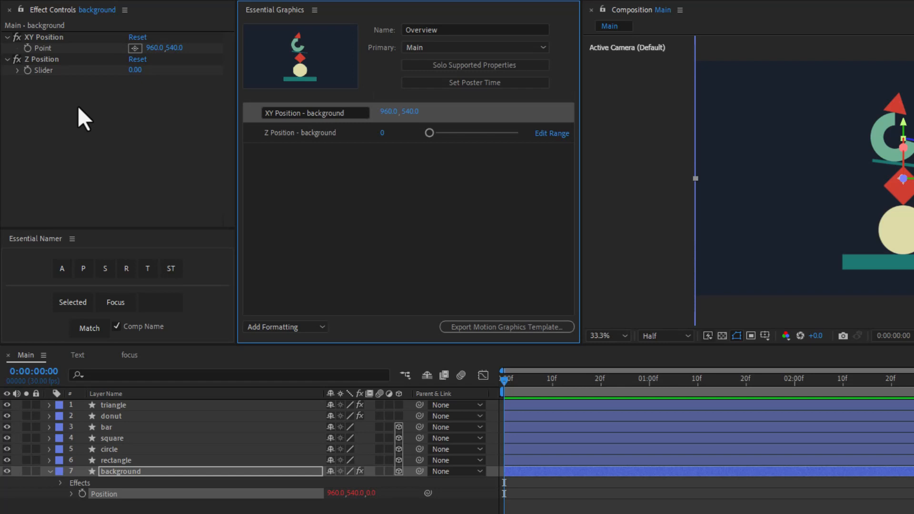
{"action": "mouse_move", "coordinate": [326, 180]}
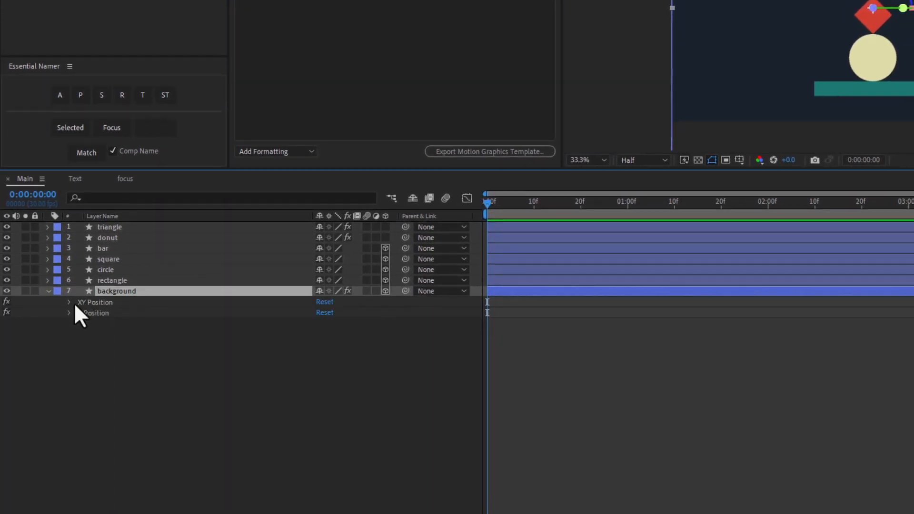
Reveal the XY Position point and Z Position slider values, then bring up the background Position's options
{"action": "left_click", "coordinate": [70, 302]}
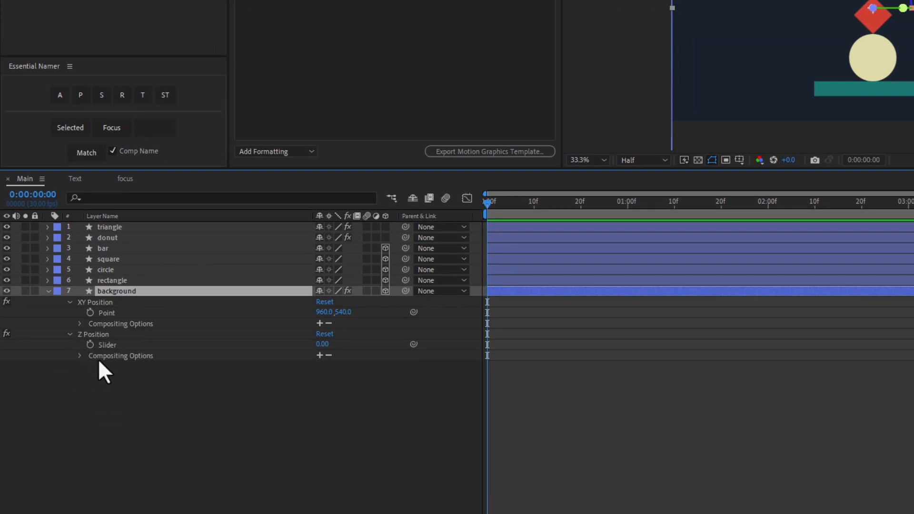
{"action": "mouse_move", "coordinate": [112, 397]}
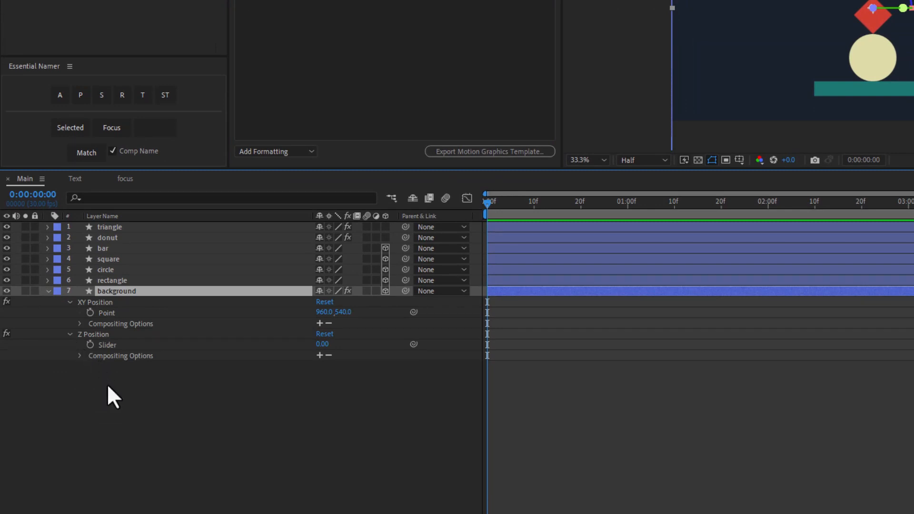
{"action": "right_click", "coordinate": [100, 302]}
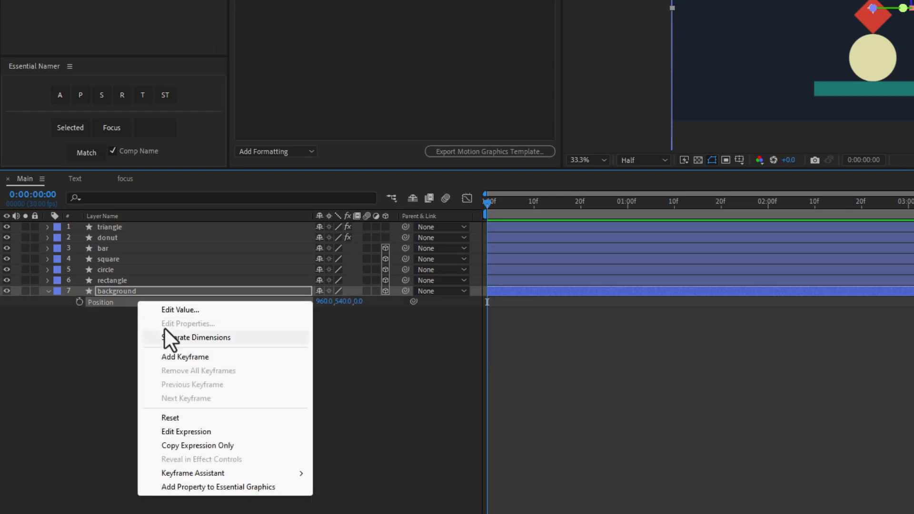
Separate the background Position into X, Y and Z values added as sliders to Essential Graphics
{"action": "left_click", "coordinate": [199, 337]}
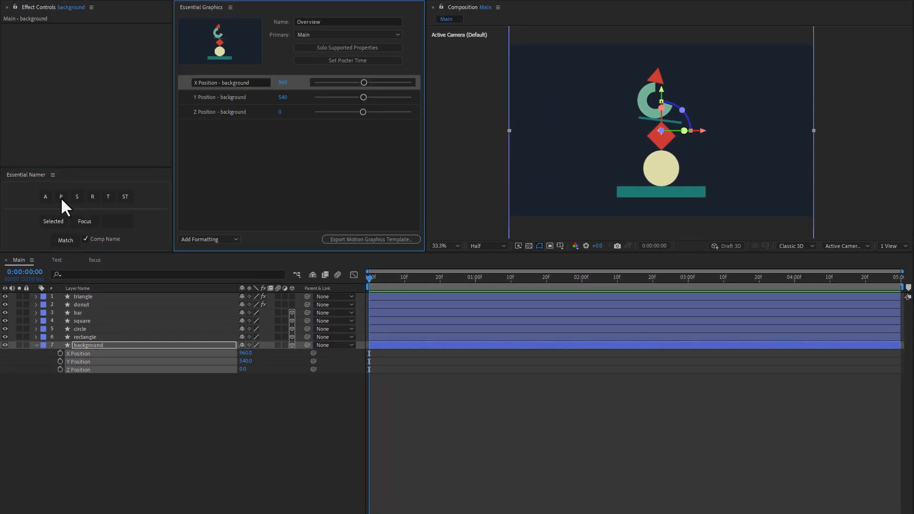
{"action": "mouse_move", "coordinate": [134, 122]}
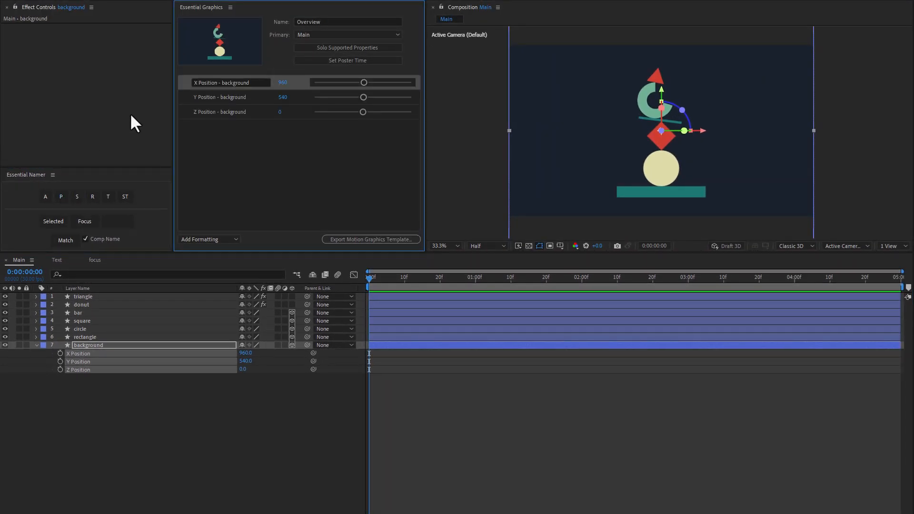
{"action": "mouse_move", "coordinate": [212, 160]}
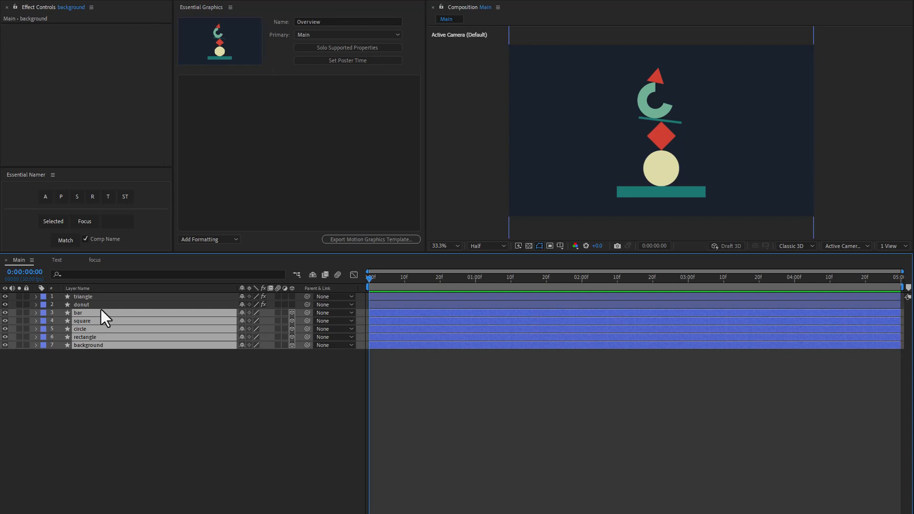
Create XY and Z Position controls for bar, square, circle, rectangle and background via Essential Namer's S button
{"action": "left_click", "coordinate": [76, 196]}
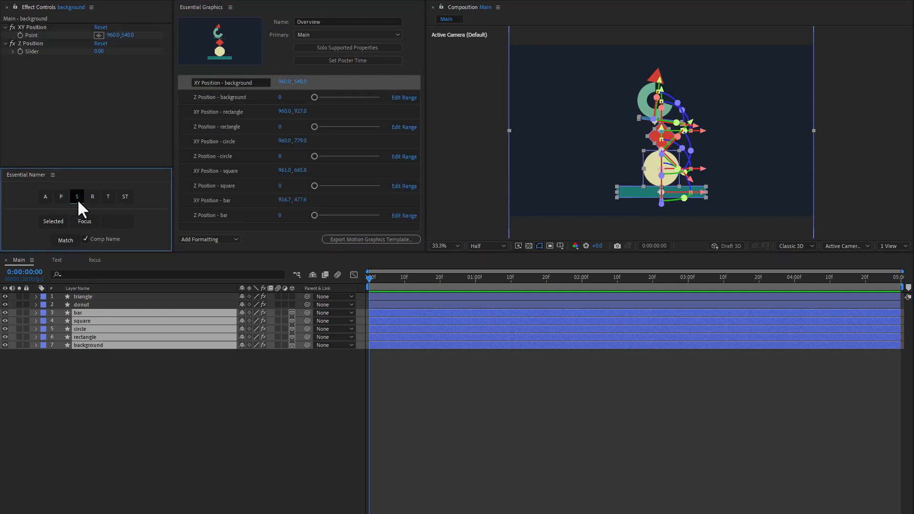